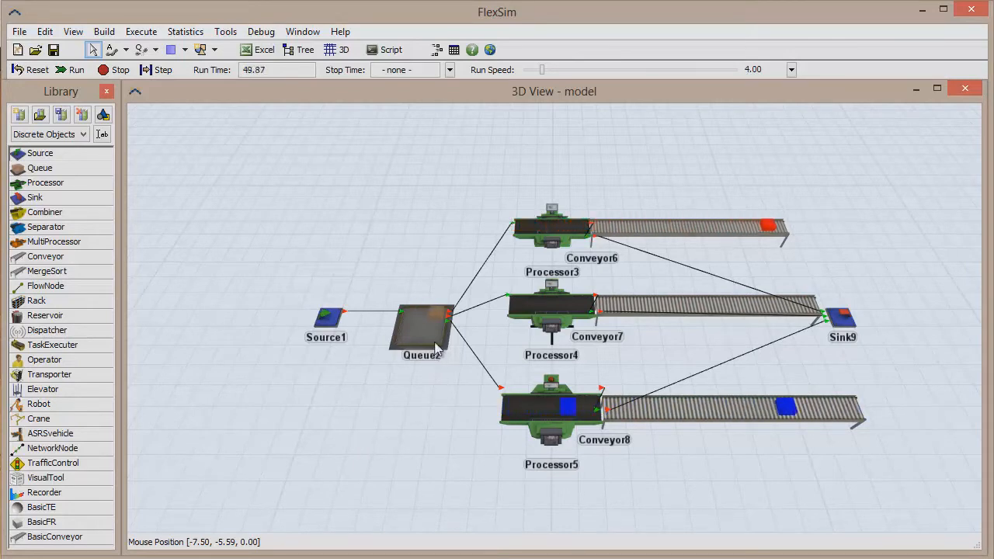
# - View Queue2's Triggers and edit its OnEntry trigger code, showing the default item, current and port lines
pyautogui.doubleClick(421, 326)
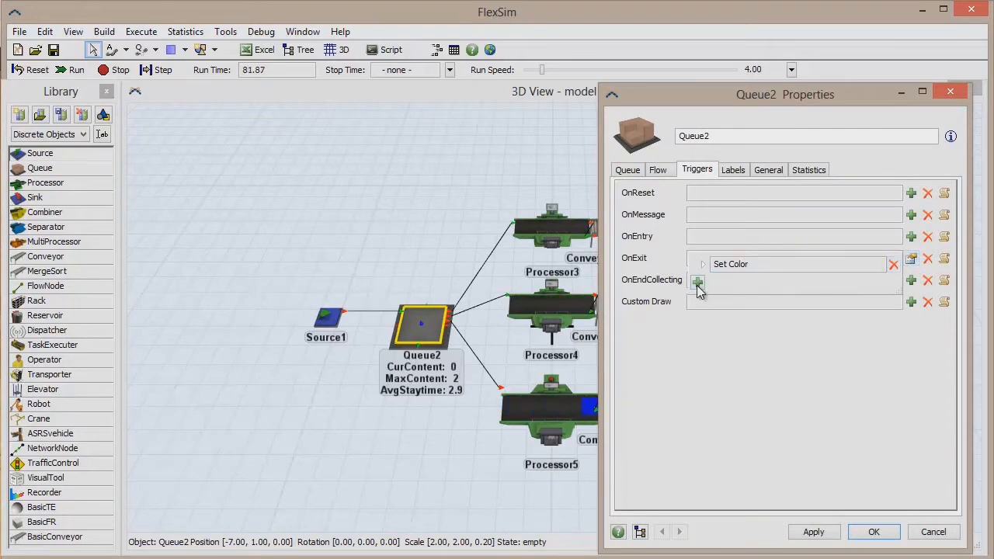
pyautogui.click(697, 281)
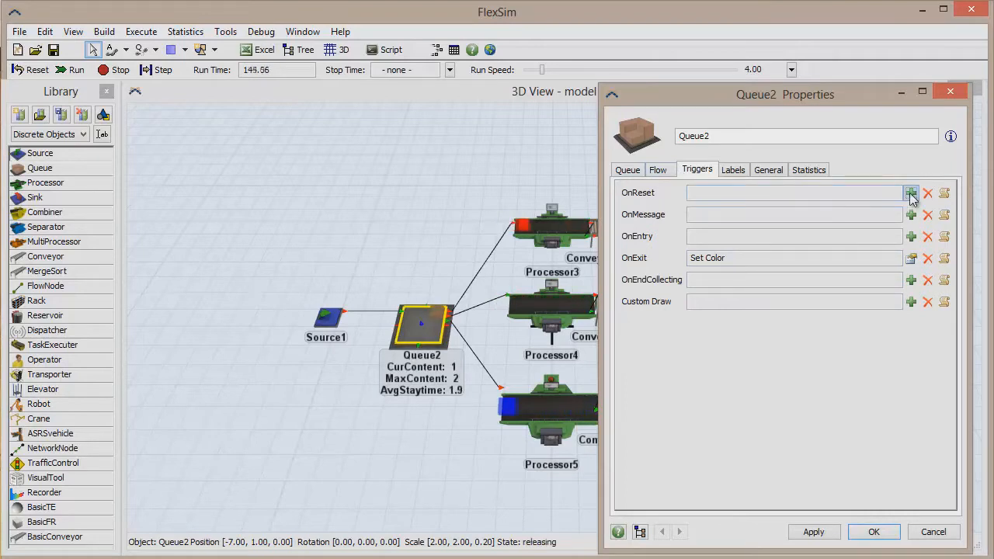
pyautogui.click(912, 192)
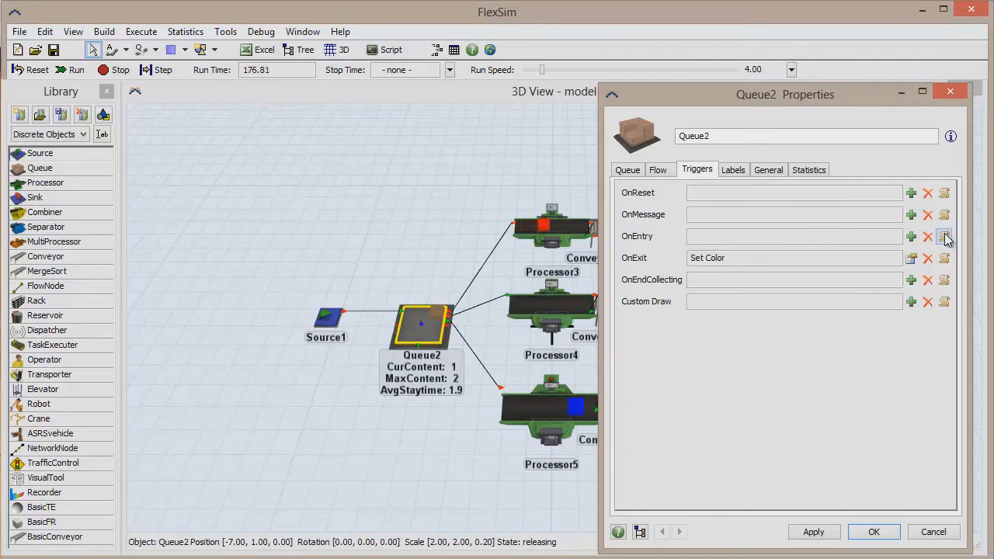
pyautogui.click(945, 236)
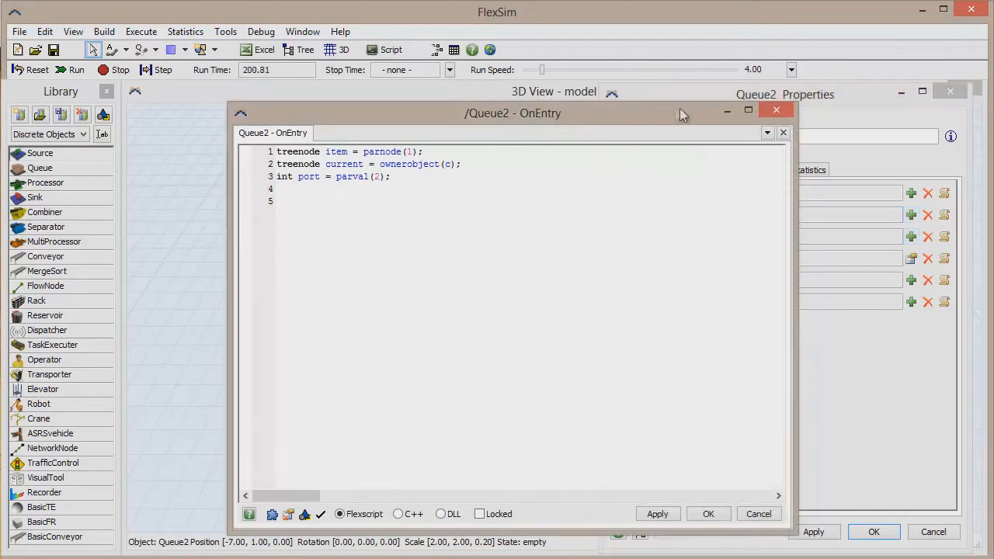
# - Leave the code editor and review Processor3's process time of 10 and its transport output flow
pyautogui.click(775, 109)
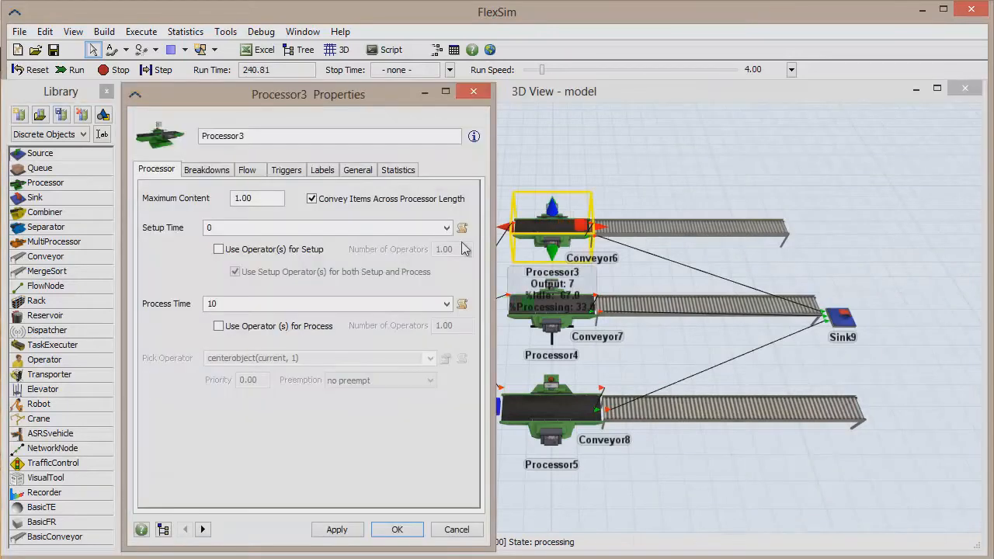
pyautogui.click(446, 303)
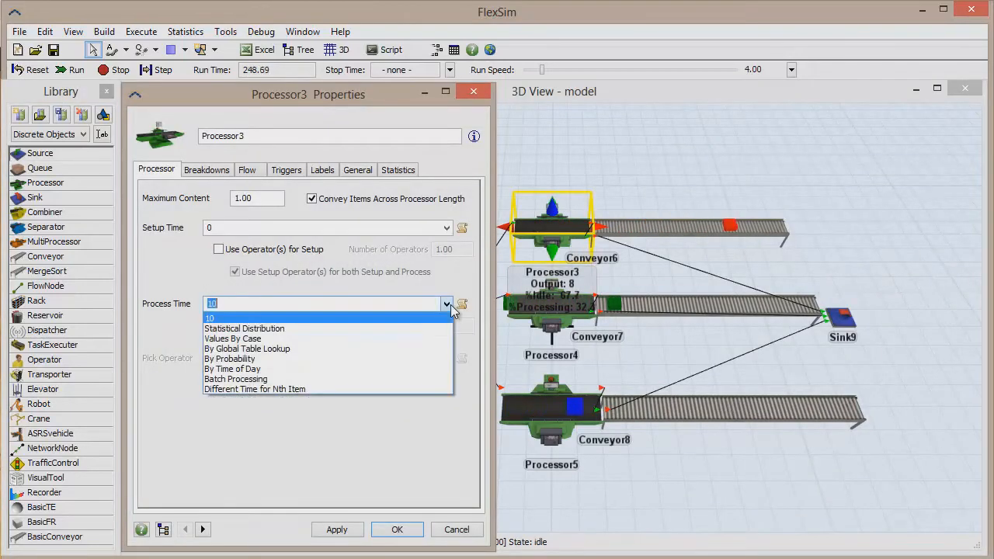
pyautogui.click(247, 169)
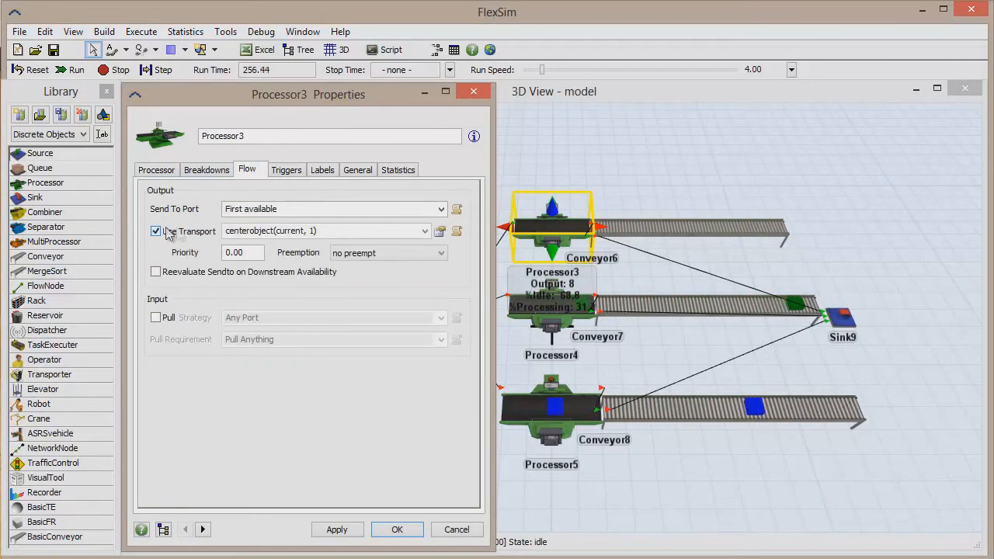
pyautogui.click(424, 231)
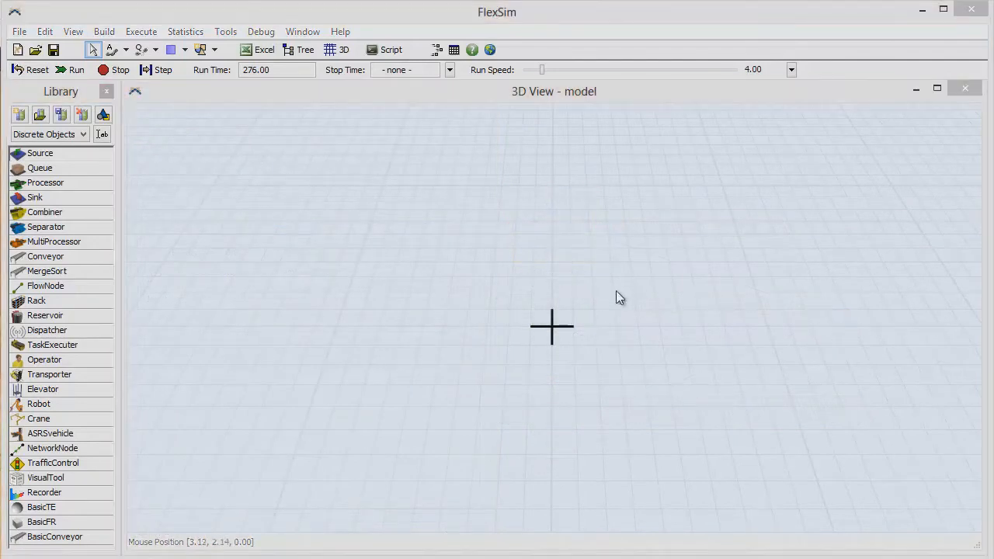
pyautogui.moveTo(49, 153)
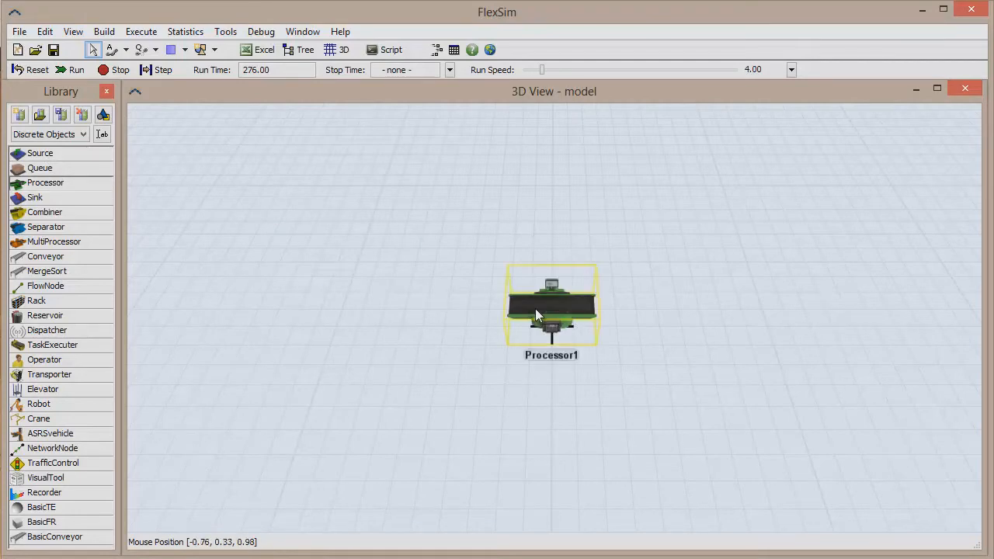
# - Show Processor4's properties with a process time of 10 and zero setup time
pyautogui.doubleClick(551, 303)
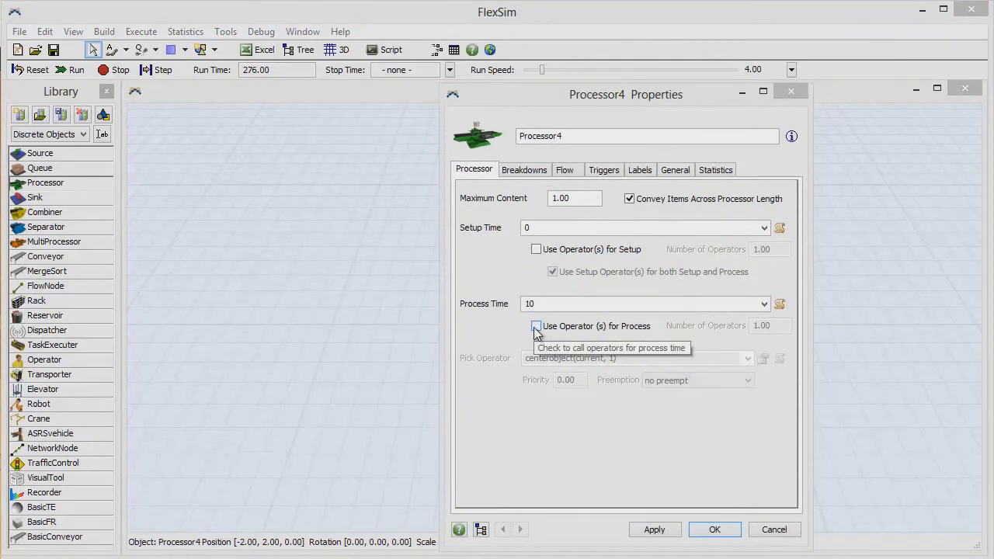
pyautogui.moveTo(536, 326)
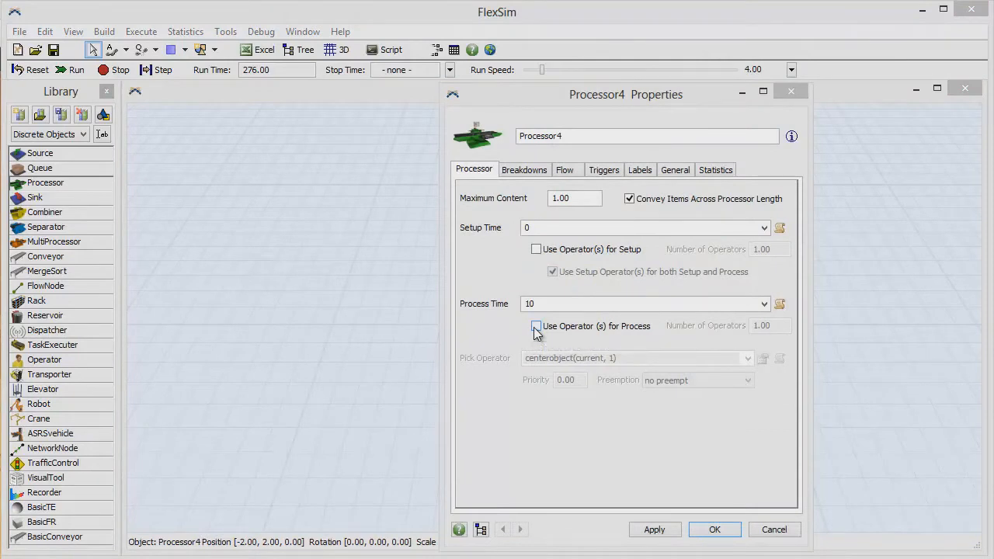
pyautogui.moveTo(764, 304)
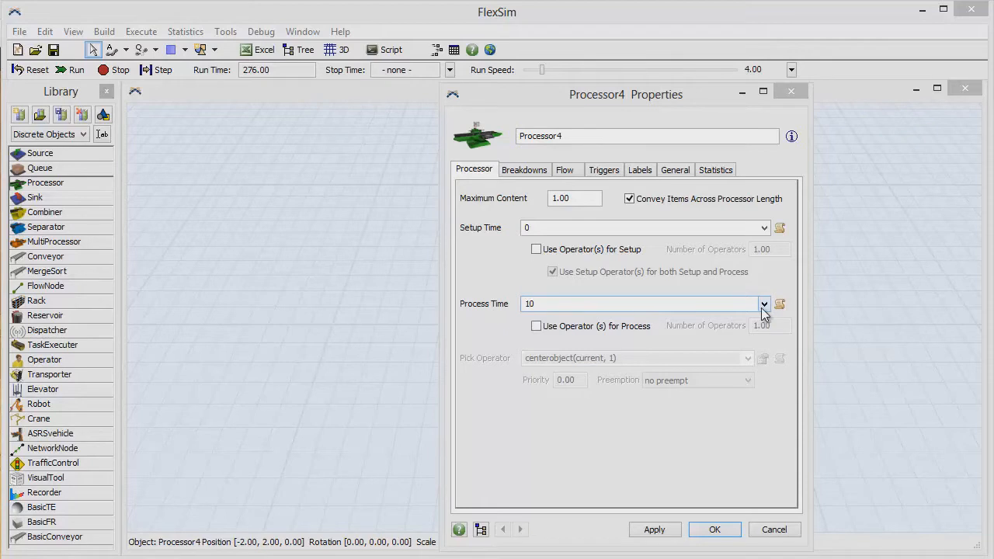
# - Make Processor4's process time By Time of Day with an hourly a.m./p.m. chart of zero values
pyautogui.click(763, 304)
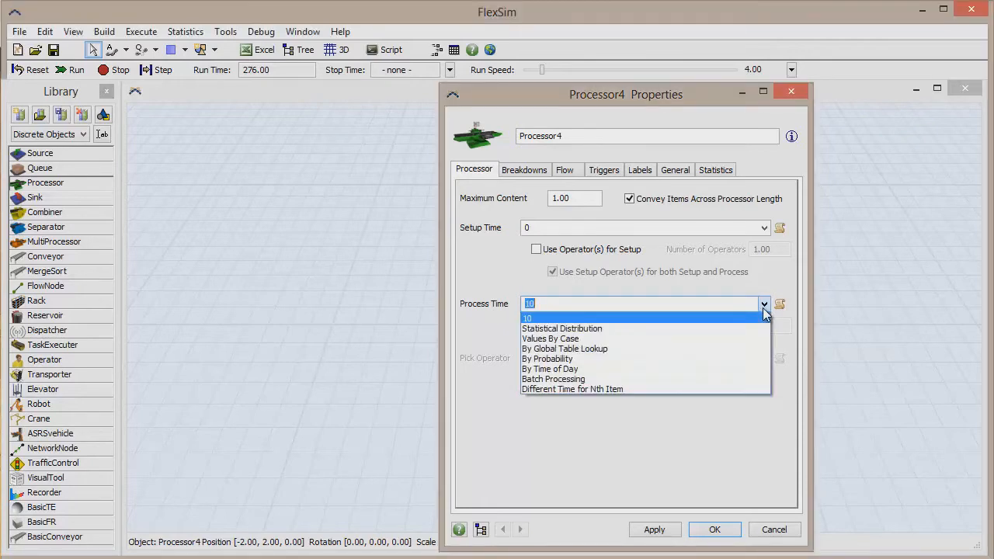
pyautogui.moveTo(722, 369)
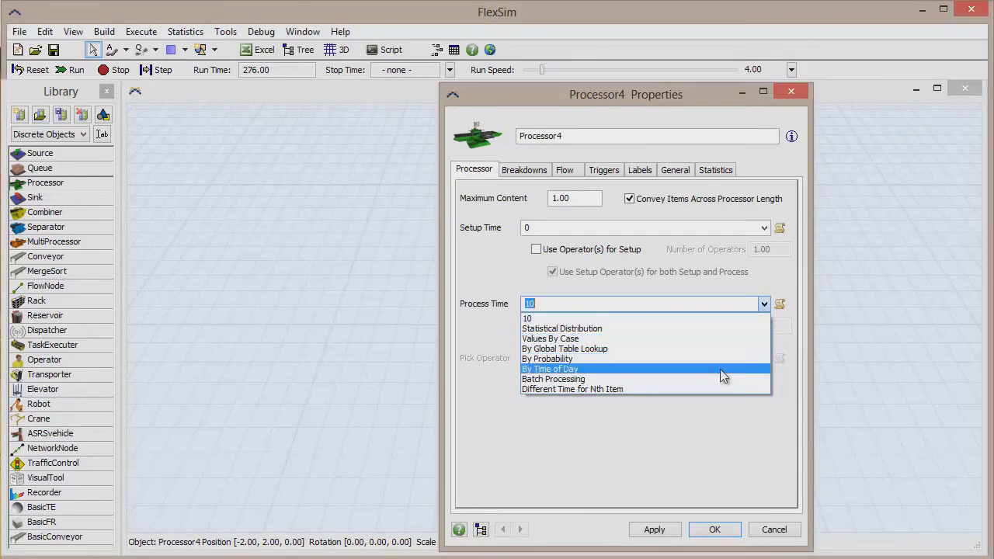
pyautogui.moveTo(718, 328)
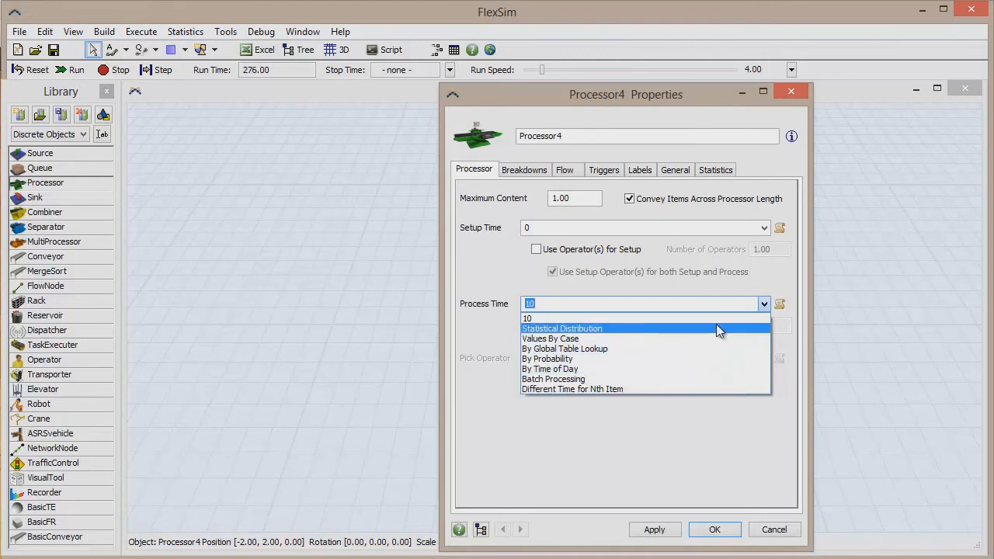
pyautogui.moveTo(722, 348)
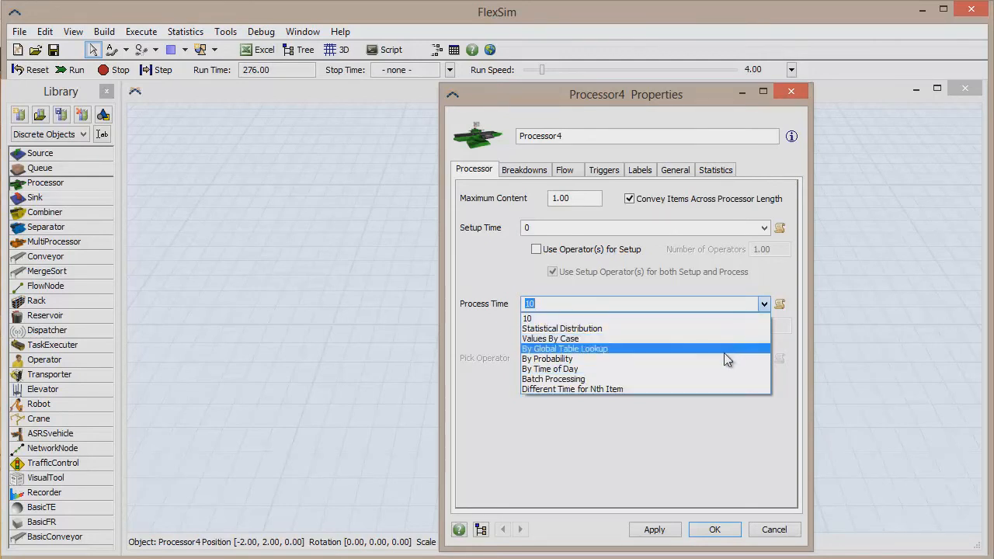
pyautogui.moveTo(722, 328)
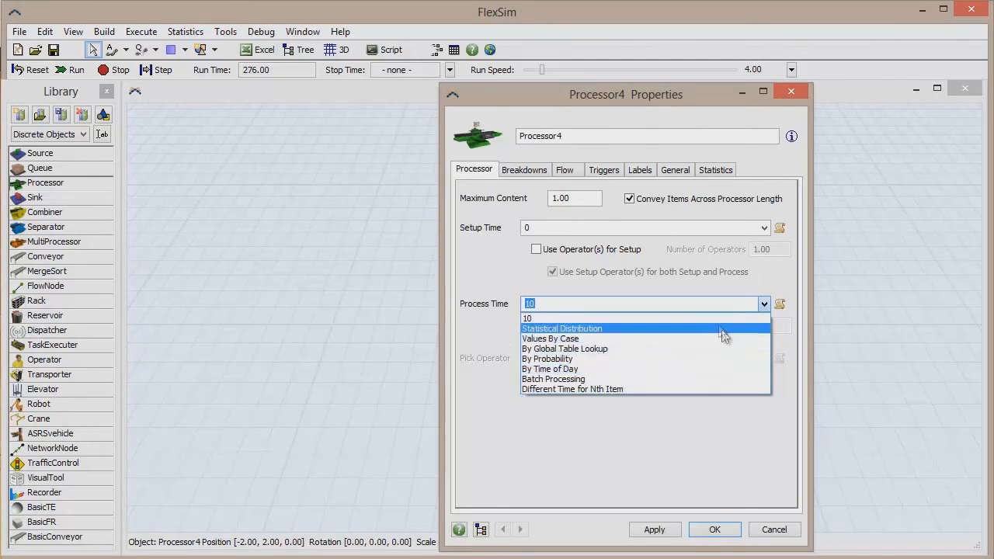
pyautogui.moveTo(714, 319)
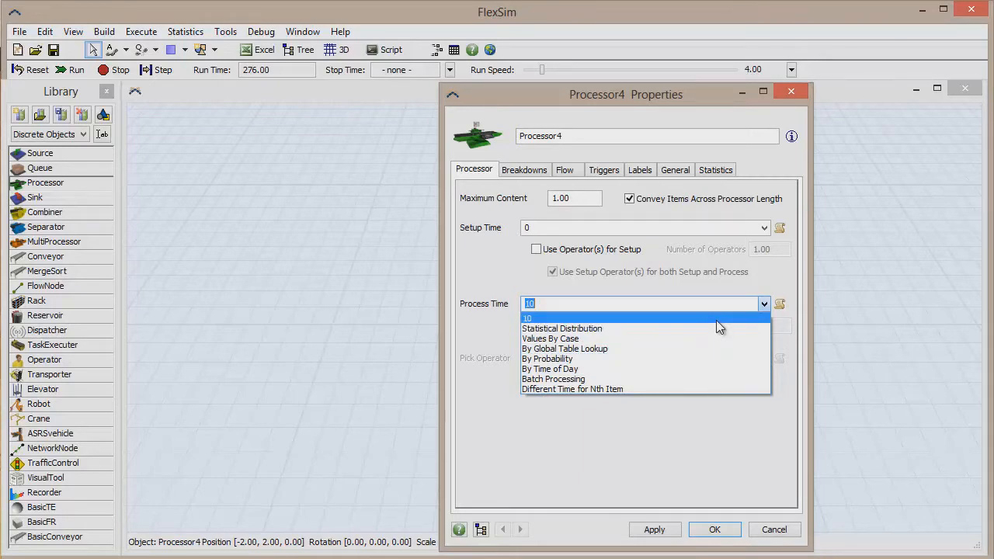
pyautogui.moveTo(713, 326)
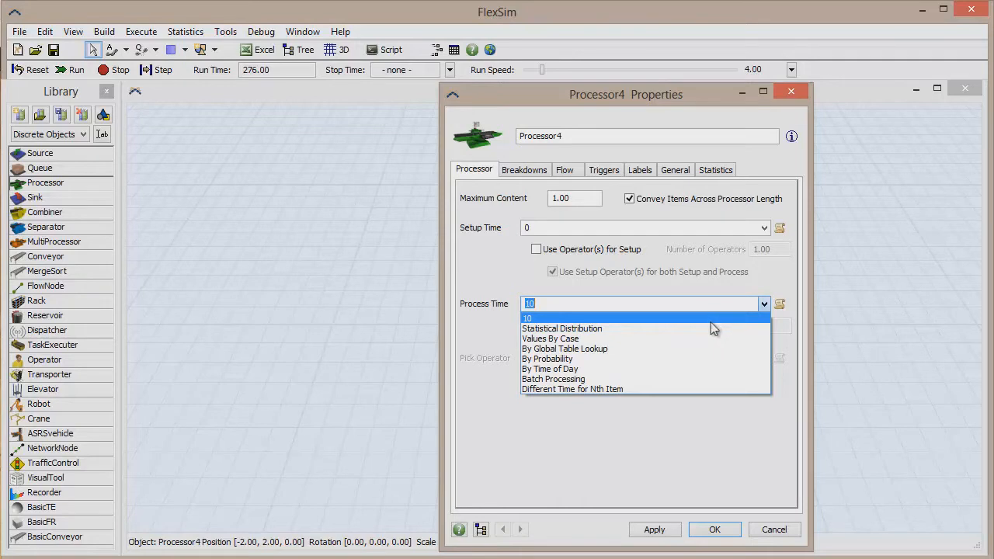
pyautogui.moveTo(622, 328)
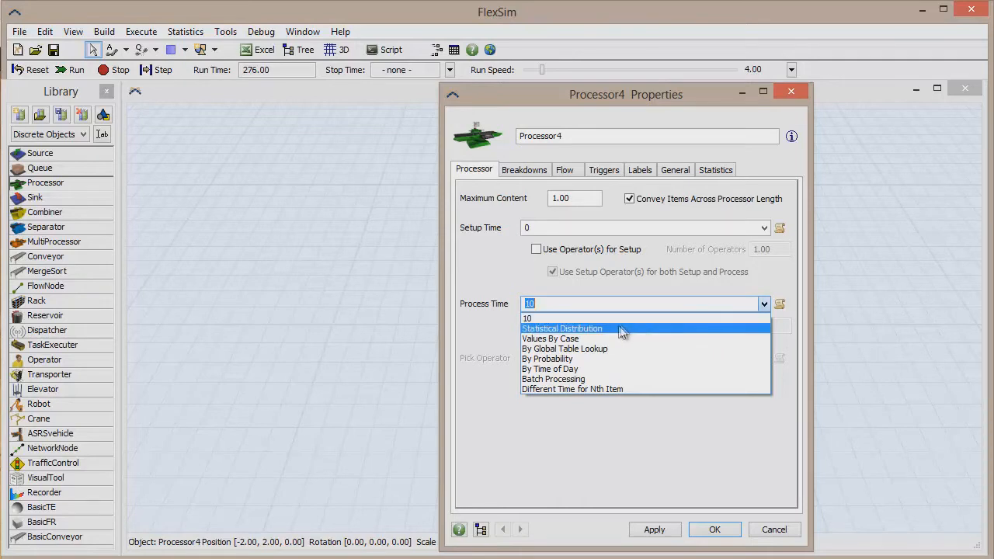
pyautogui.moveTo(614, 339)
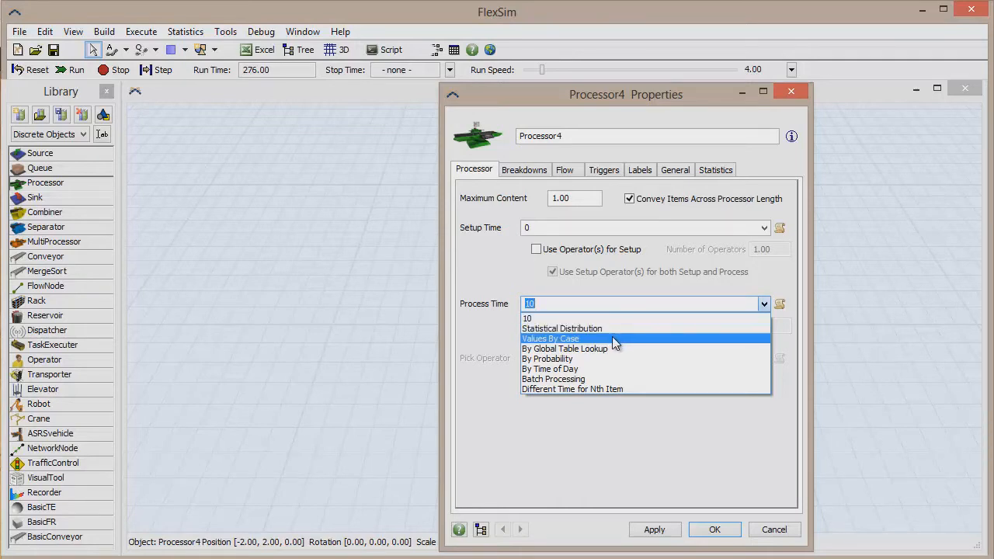
pyautogui.moveTo(608, 379)
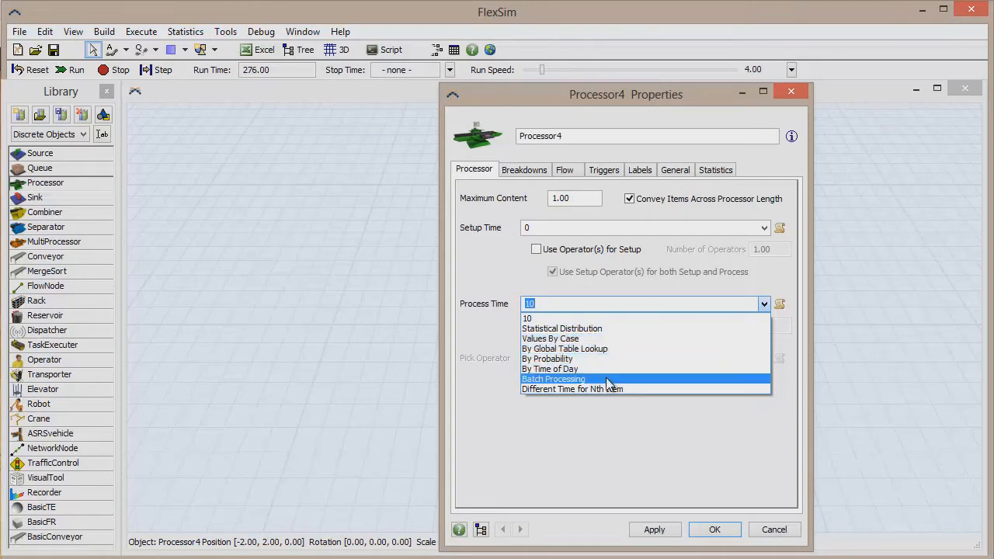
pyautogui.click(550, 369)
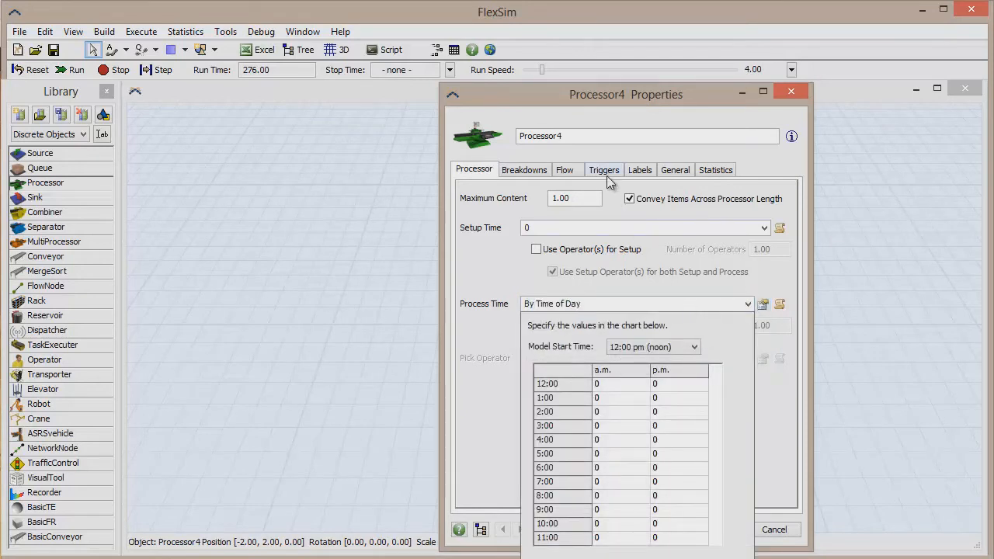
pyautogui.click(603, 170)
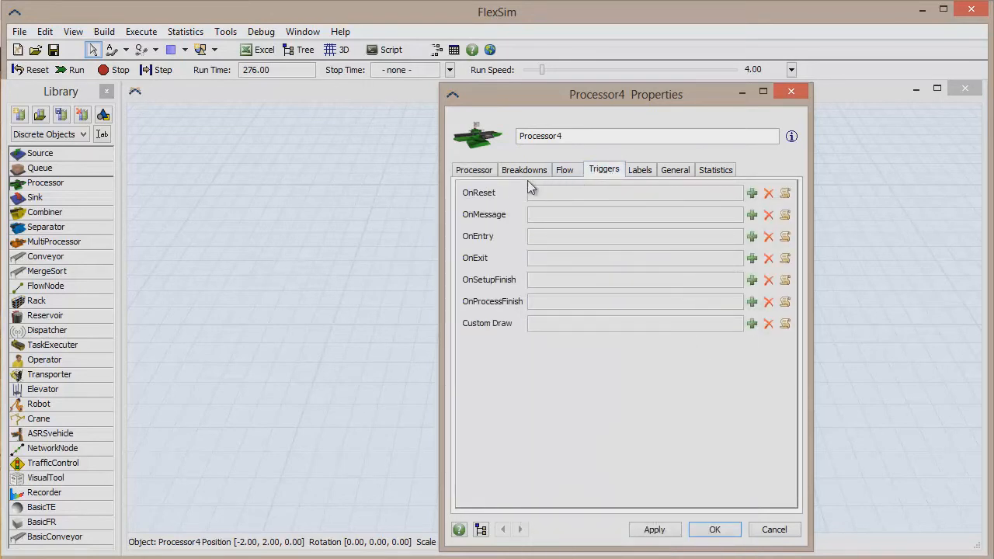
pyautogui.moveTo(542, 359)
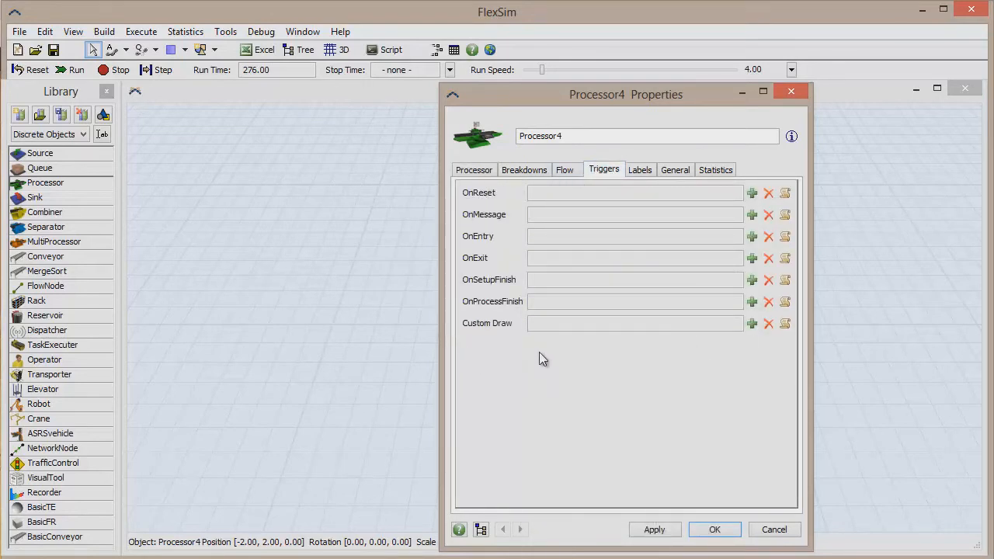
pyautogui.moveTo(462, 203)
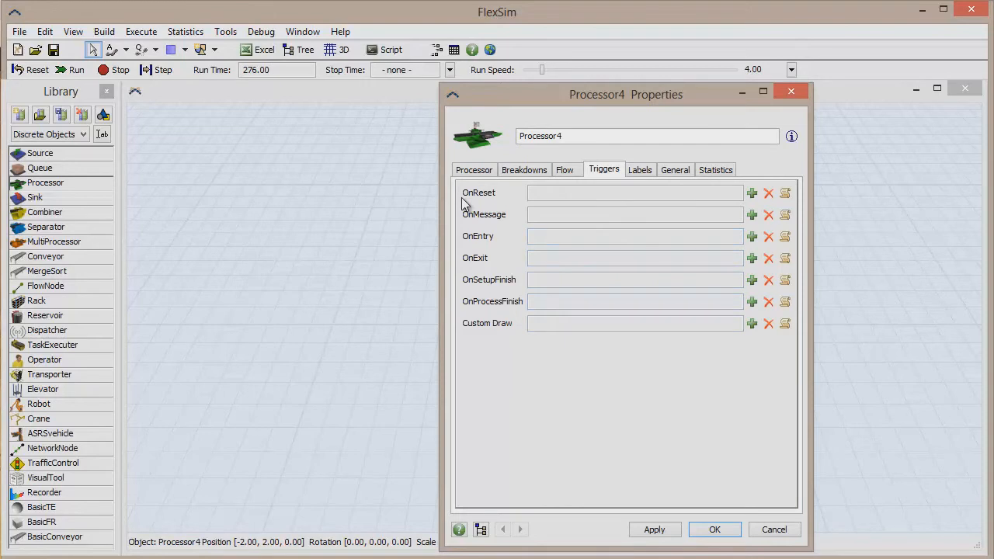
pyautogui.moveTo(505, 208)
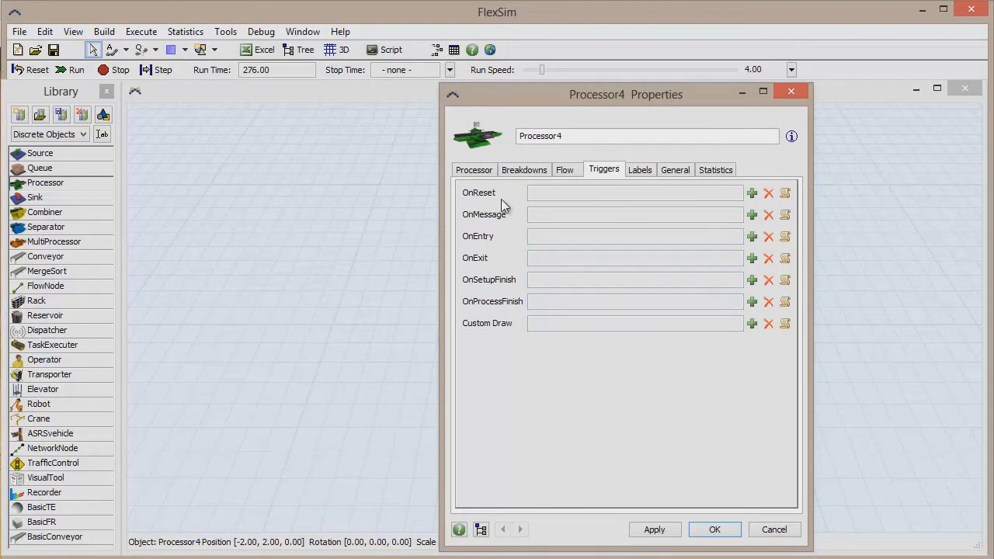
pyautogui.moveTo(483, 225)
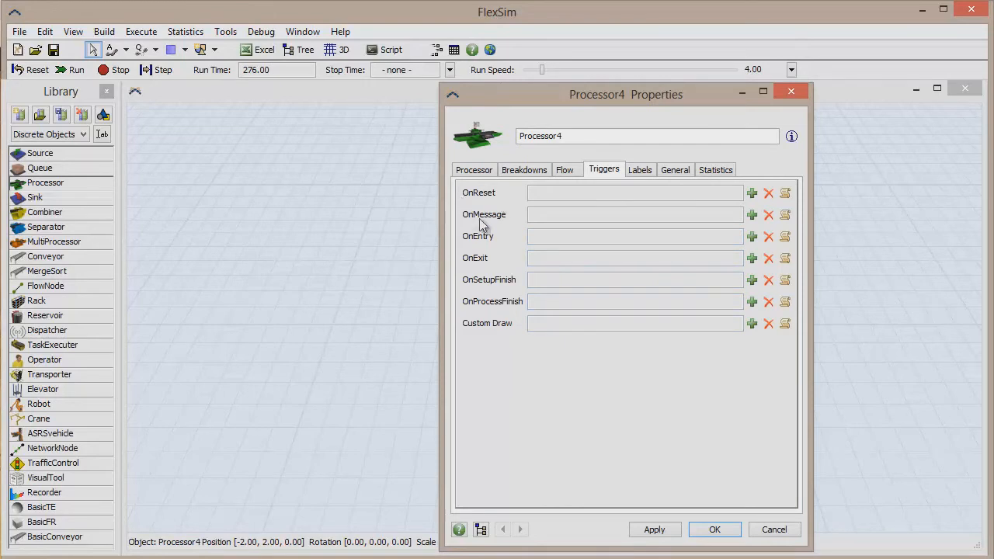
pyautogui.moveTo(513, 250)
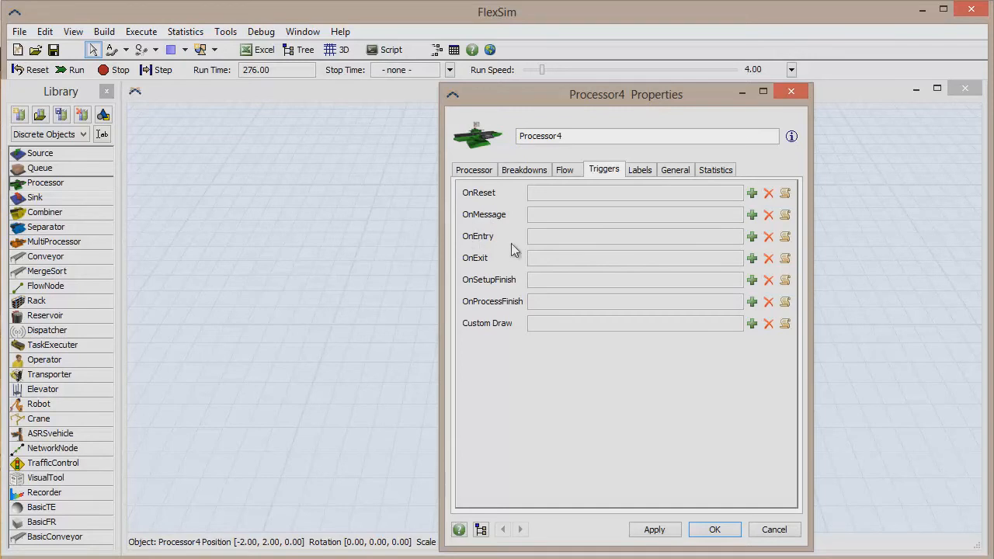
pyautogui.moveTo(496, 272)
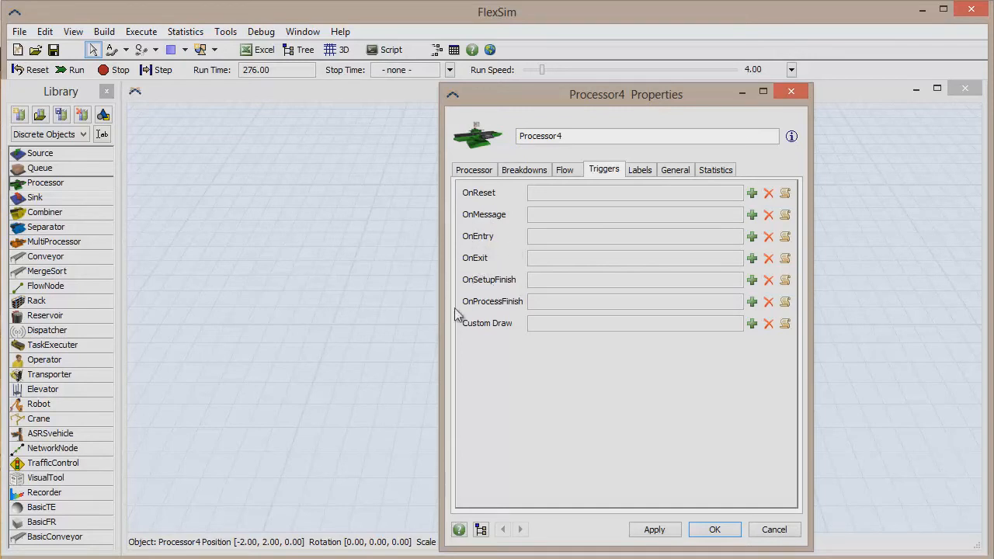
pyautogui.moveTo(505, 318)
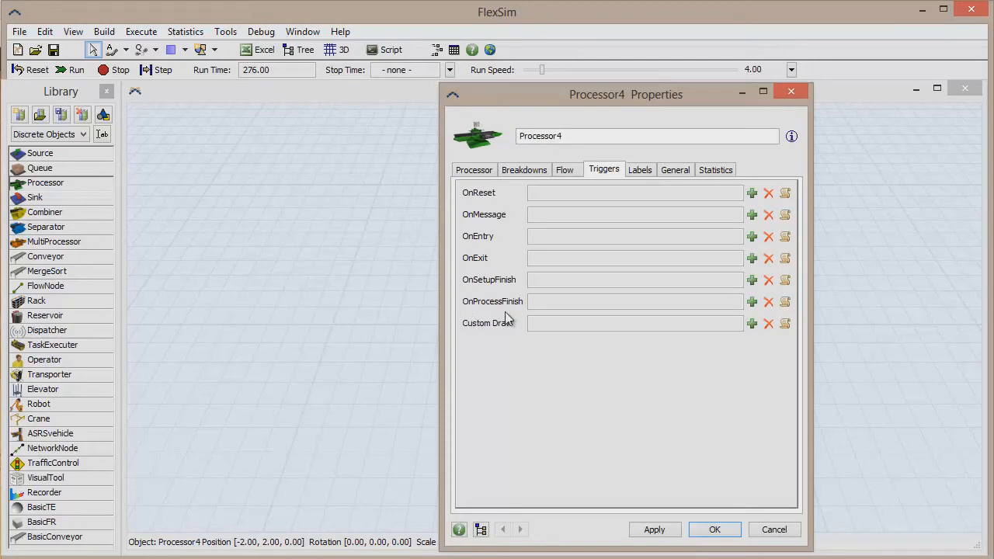
pyautogui.moveTo(531, 317)
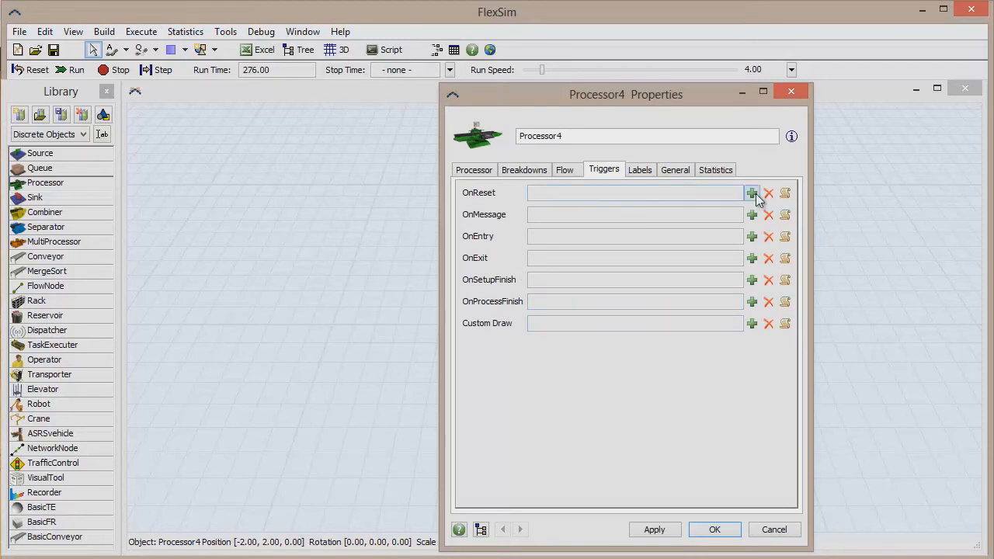
pyautogui.moveTo(752, 192)
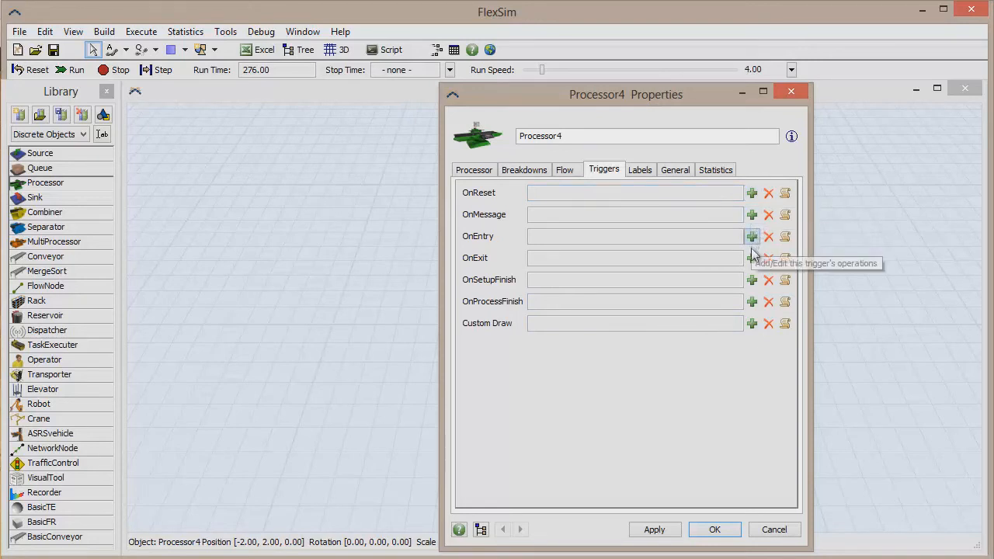
pyautogui.moveTo(752, 303)
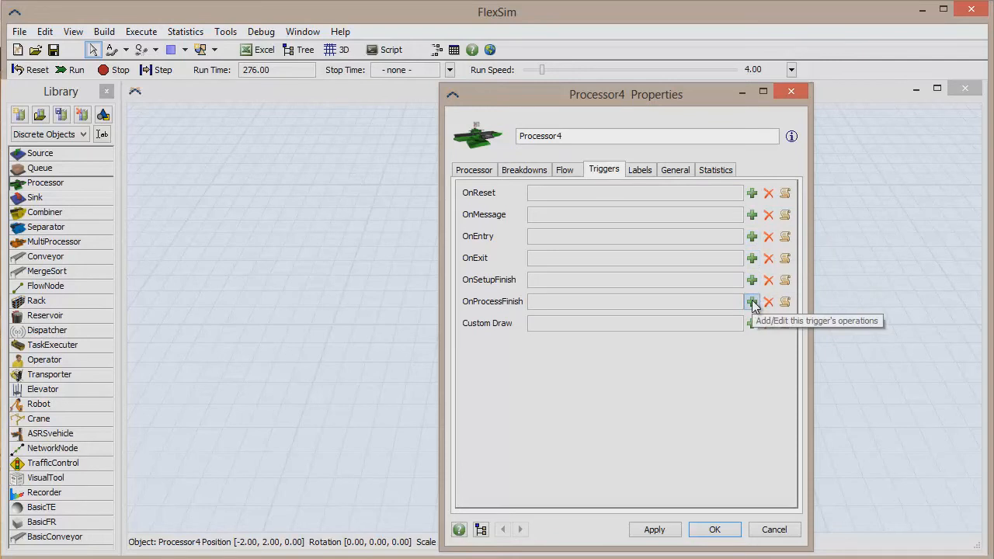
# - Give OnProcessFinish a Set Color operation and remove all its item-type color cases
pyautogui.click(752, 301)
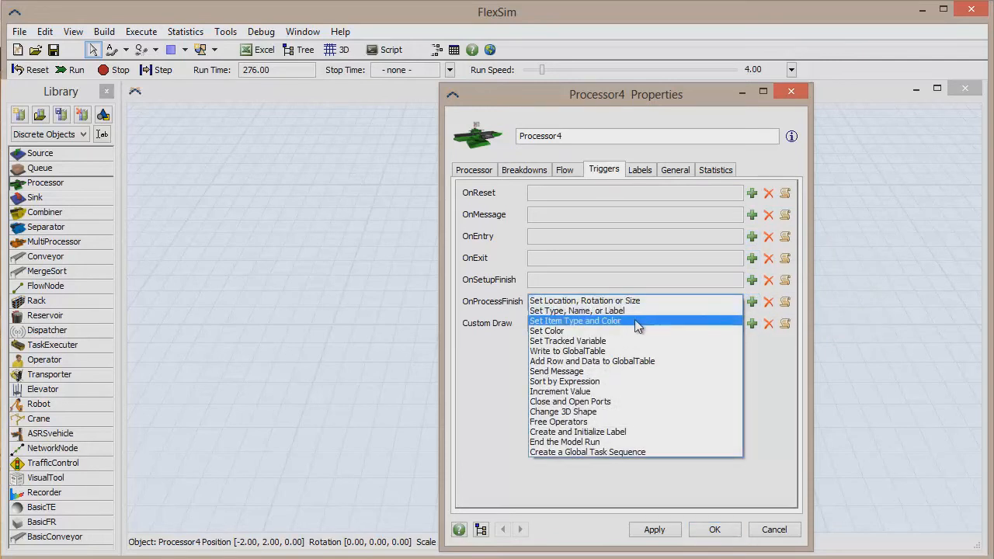
pyautogui.moveTo(625, 331)
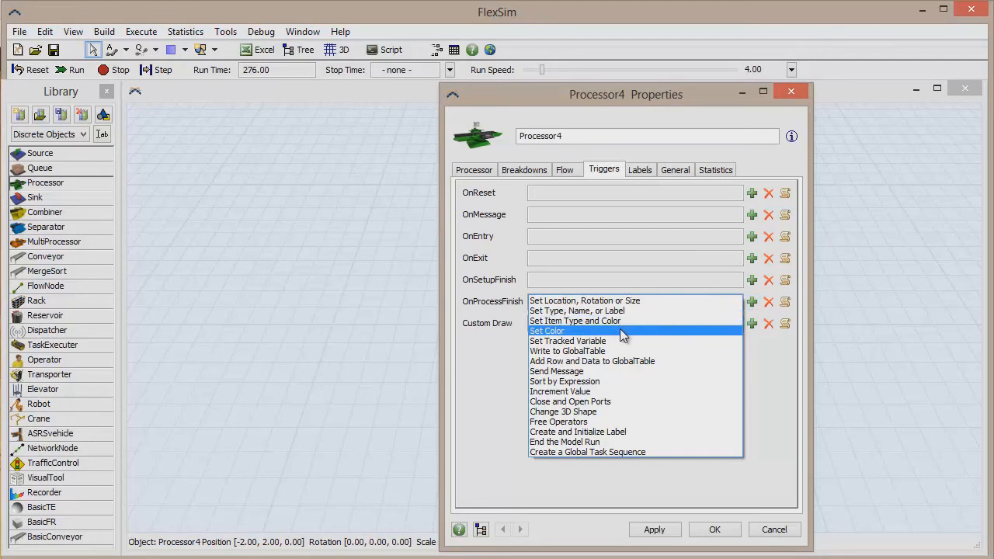
pyautogui.click(547, 331)
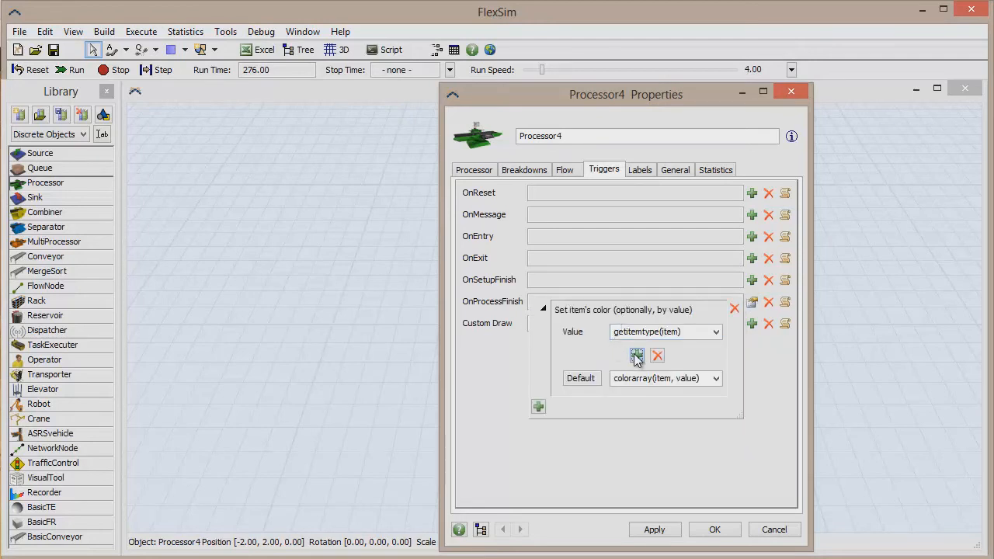
pyautogui.click(637, 355)
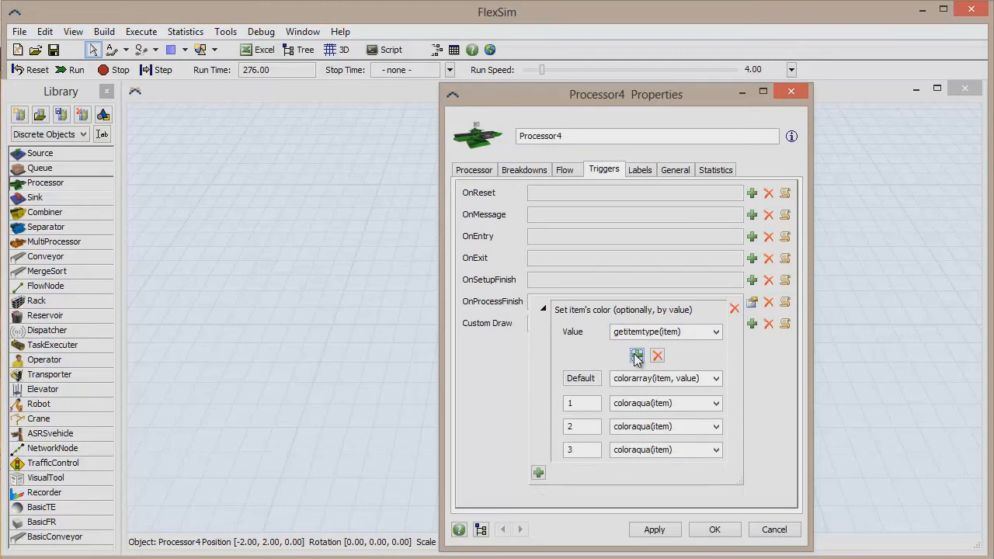
pyautogui.click(538, 472)
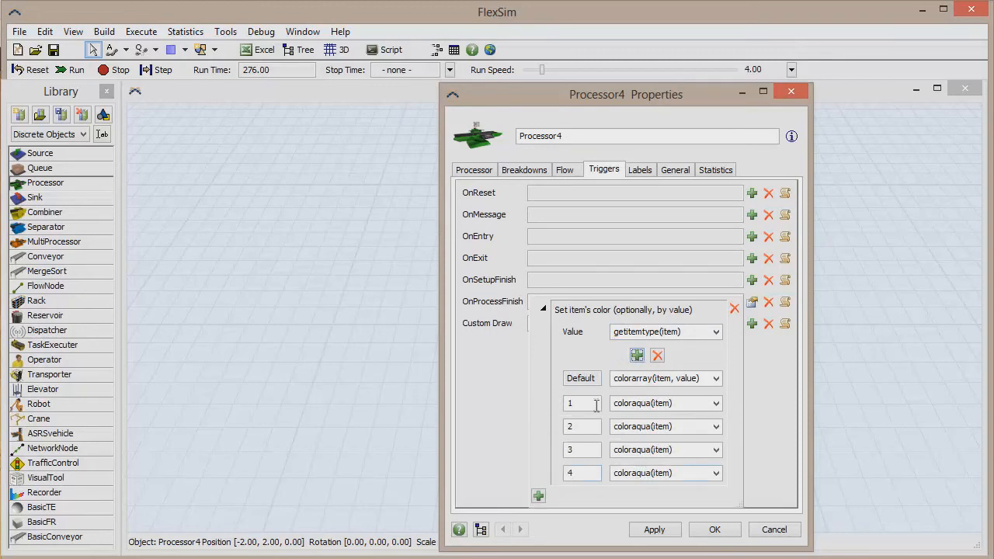
pyautogui.click(657, 355)
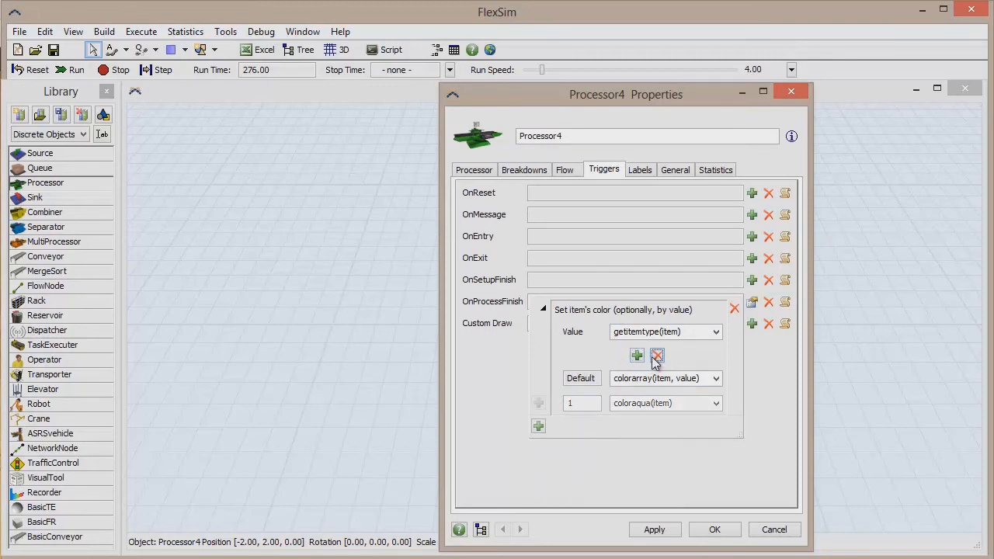
pyautogui.click(715, 379)
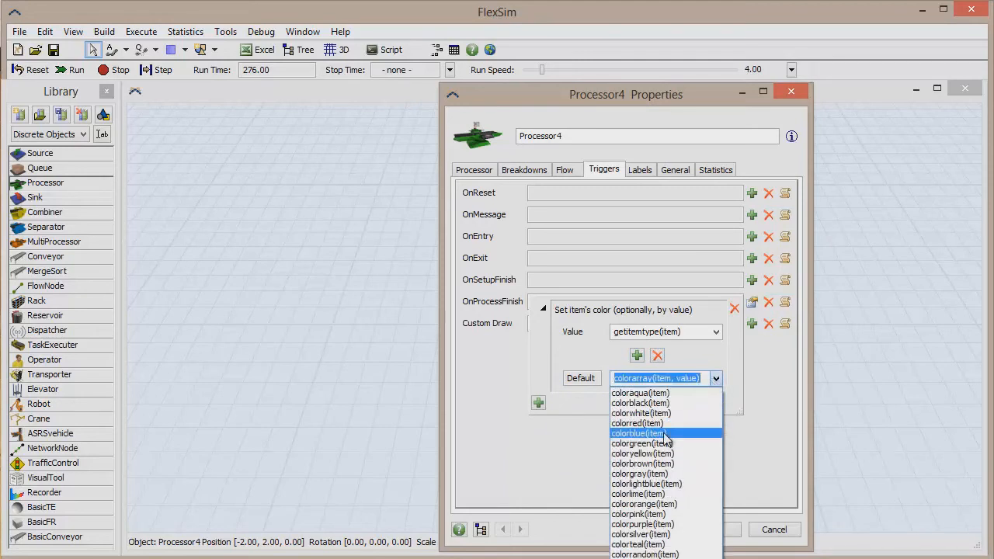
# - Make colorblue(item) the default color and confirm Processor4's trigger settings
pyautogui.click(637, 432)
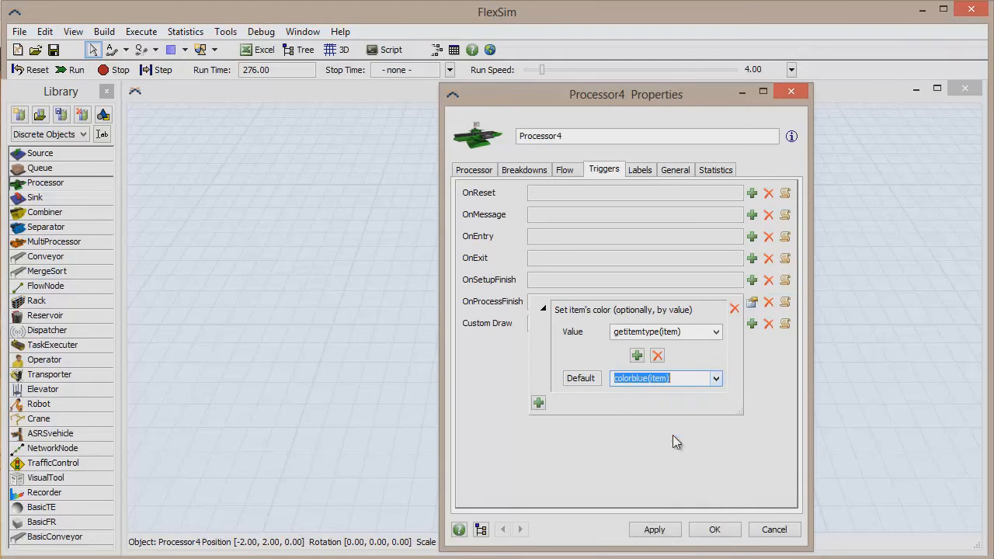
pyautogui.click(543, 309)
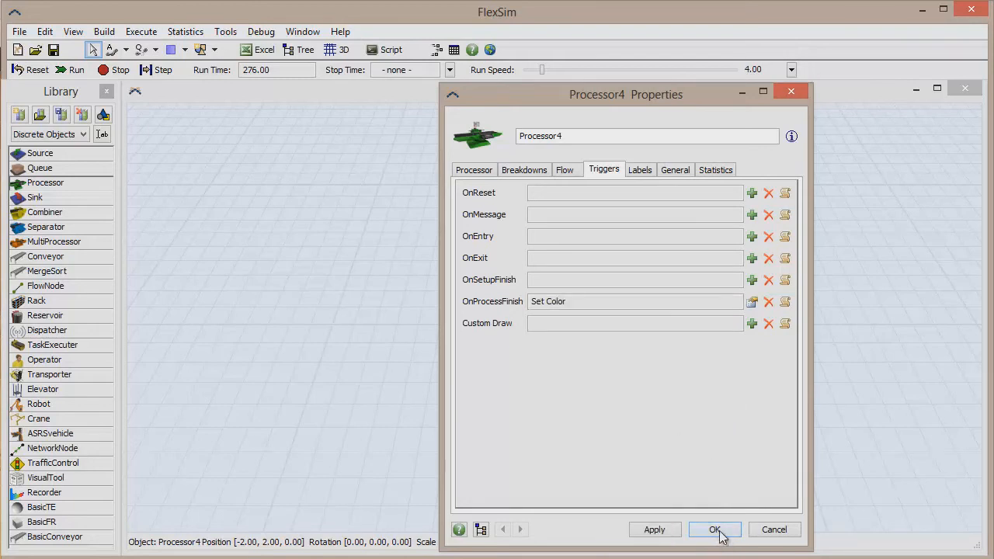
pyautogui.click(714, 529)
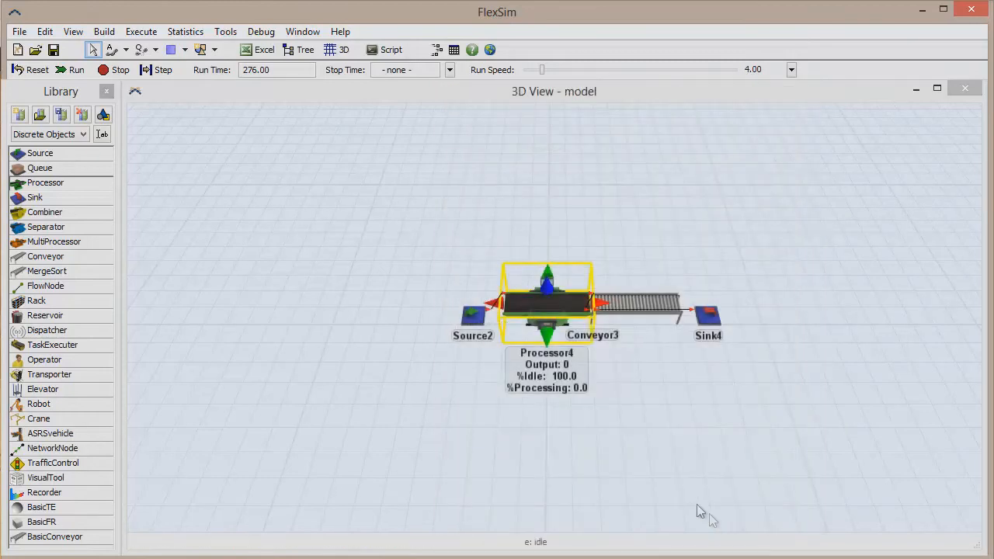
# - Reset the model and run it, with run time advancing past 8
pyautogui.click(70, 70)
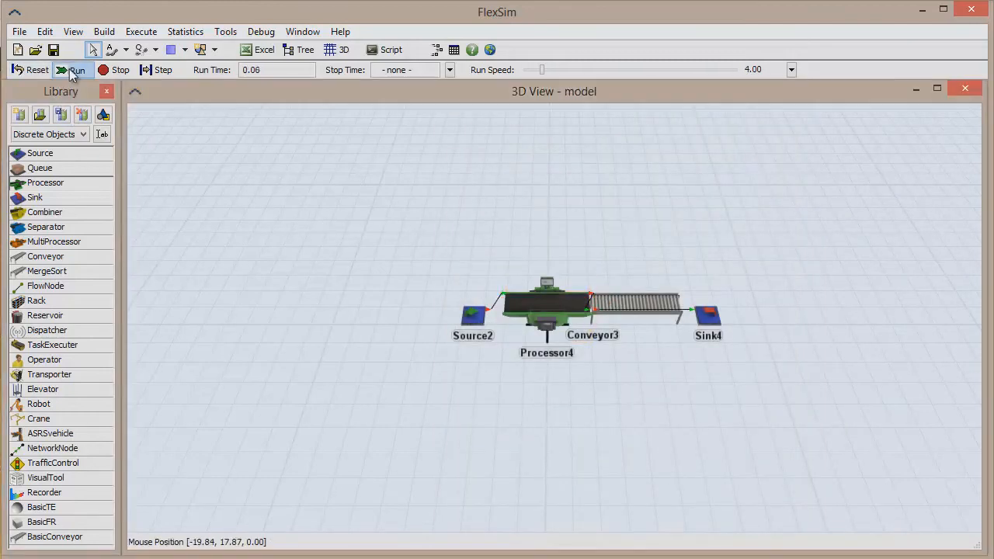
pyautogui.click(76, 70)
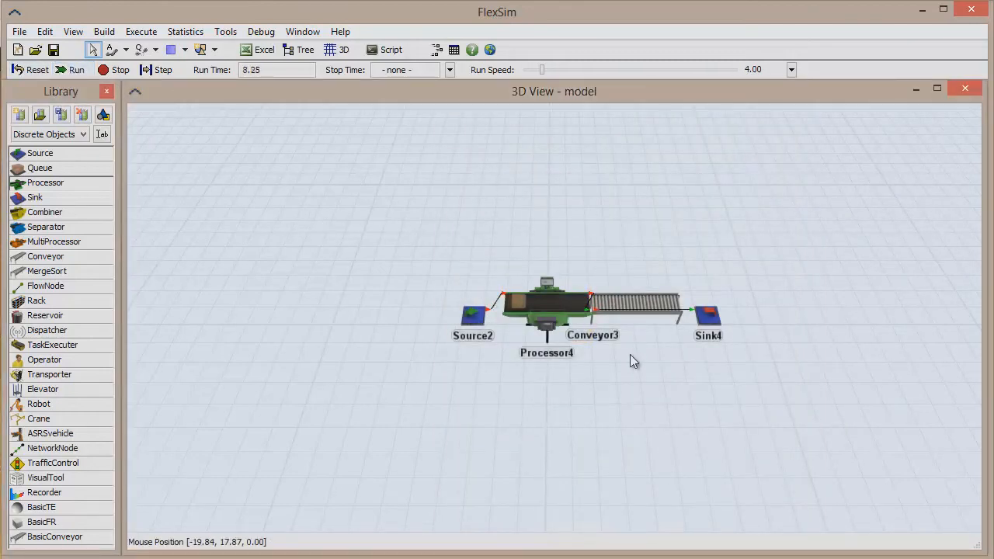